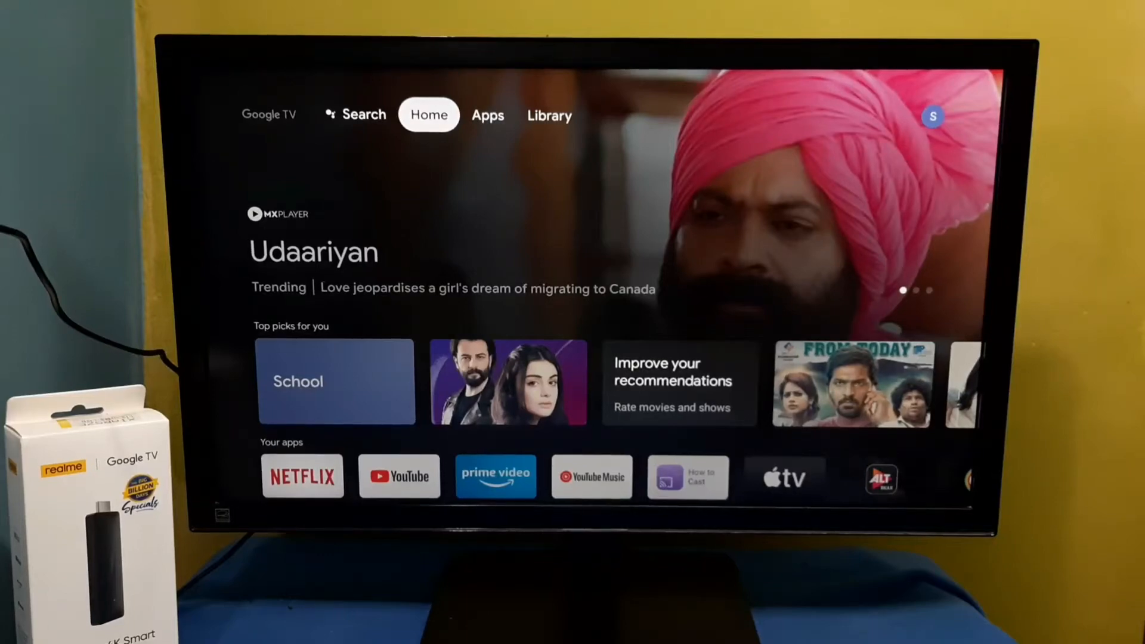
Bring up the quick settings panel with the account, notifications and Settings entry.
left_click(487, 115)
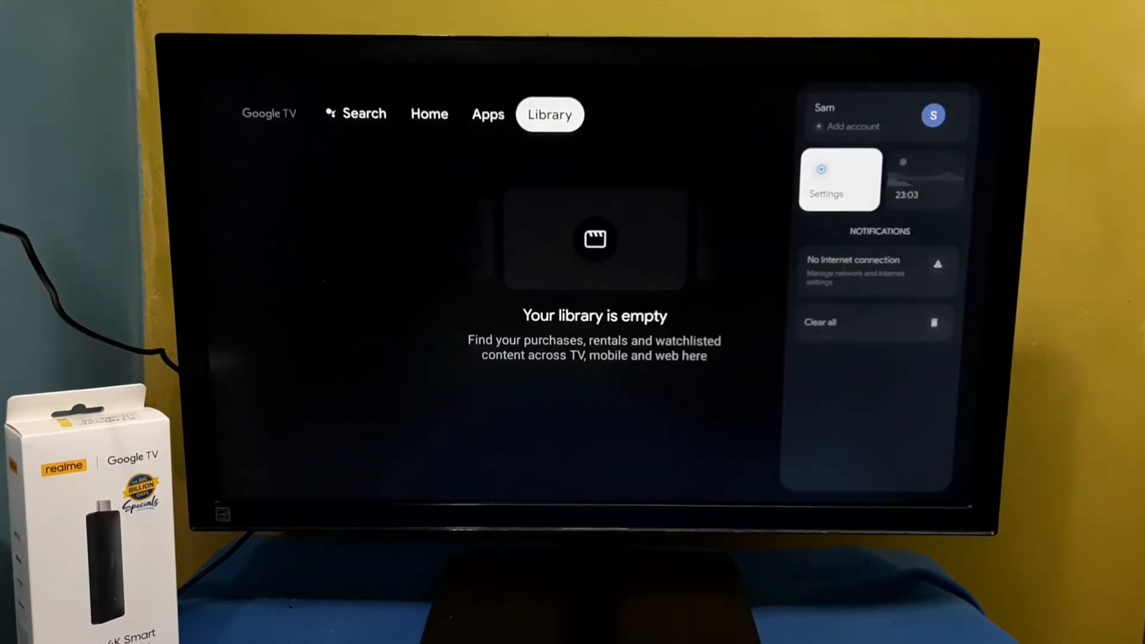
Go into Settings > System and move the highlight down to Restart.
left_click(840, 179)
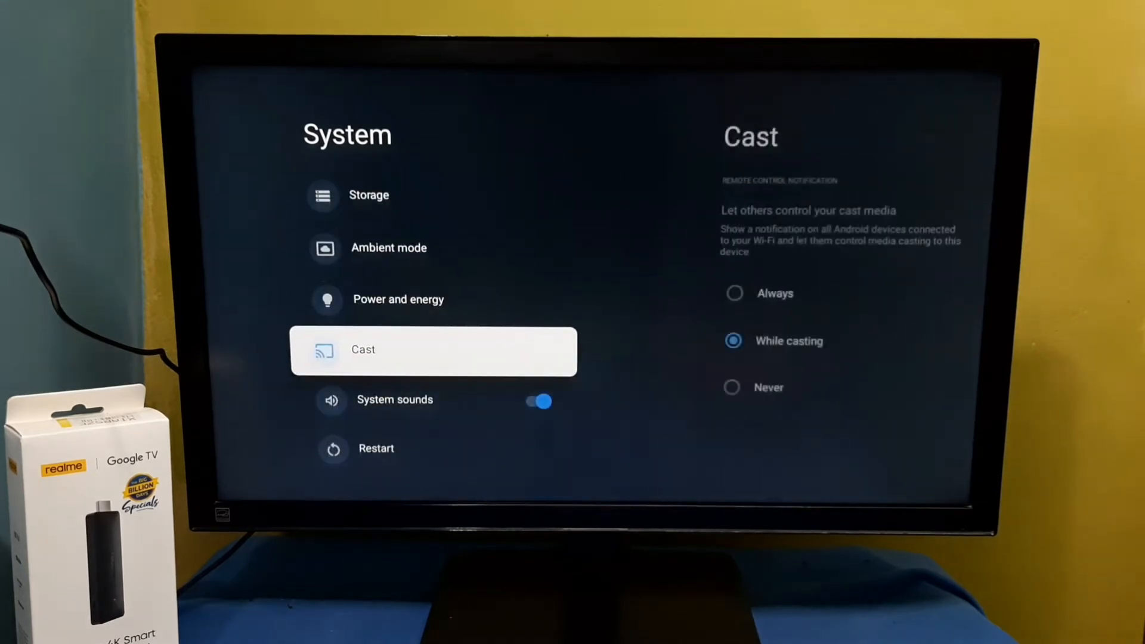
key("down")
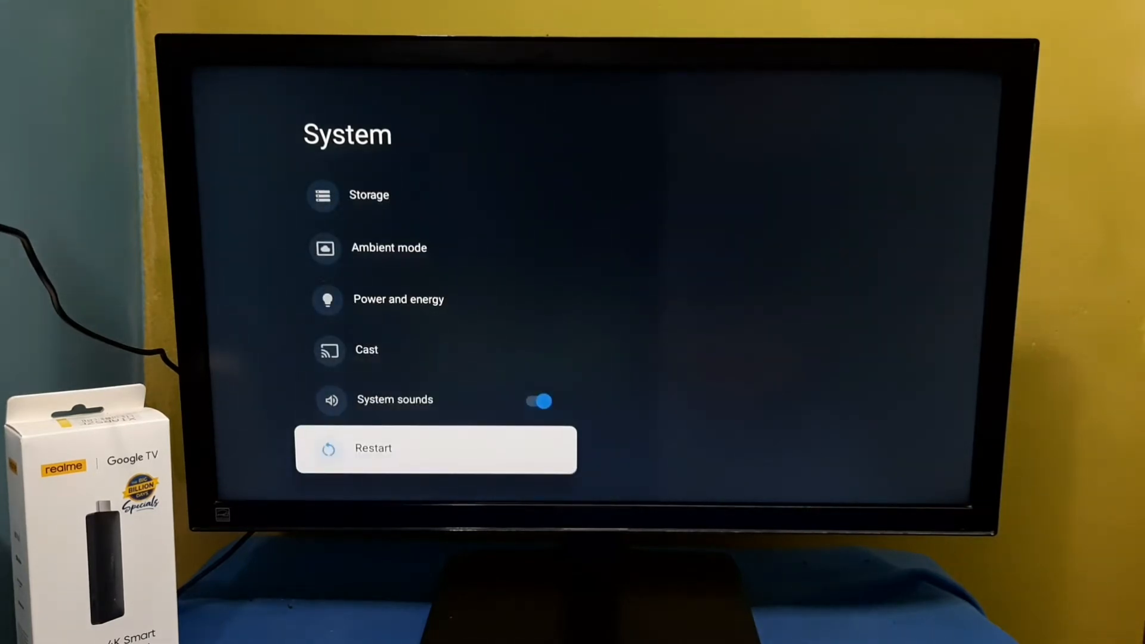